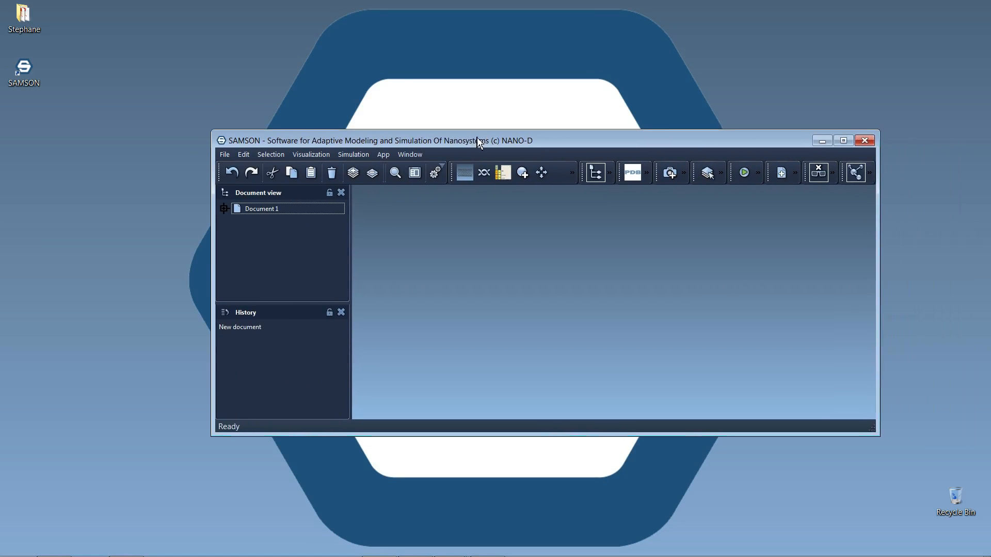
Step: Reposition the SAMSON window and maximize it to fill the screen
left_click_drag(478, 141, 442, 126)
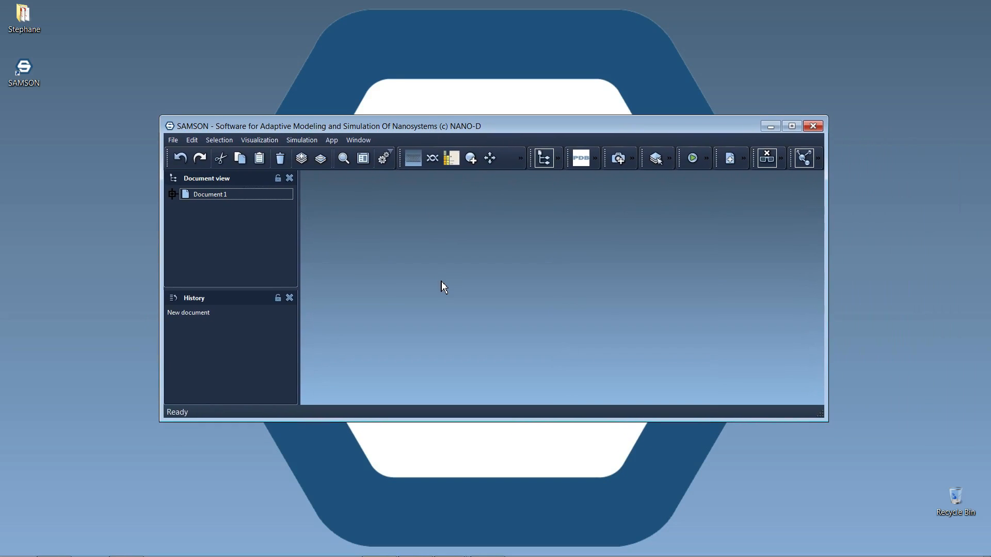
left_click(791, 126)
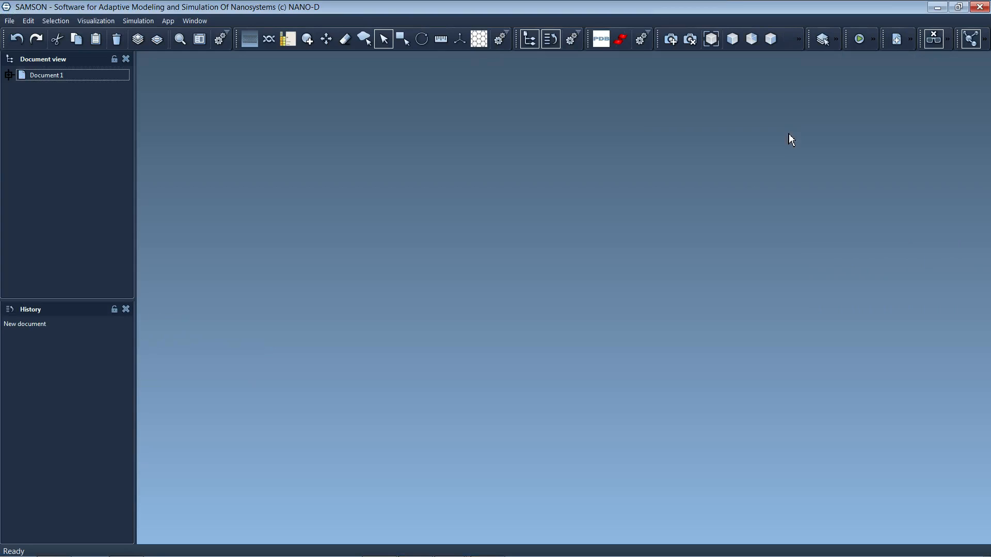
mouse_move(434, 103)
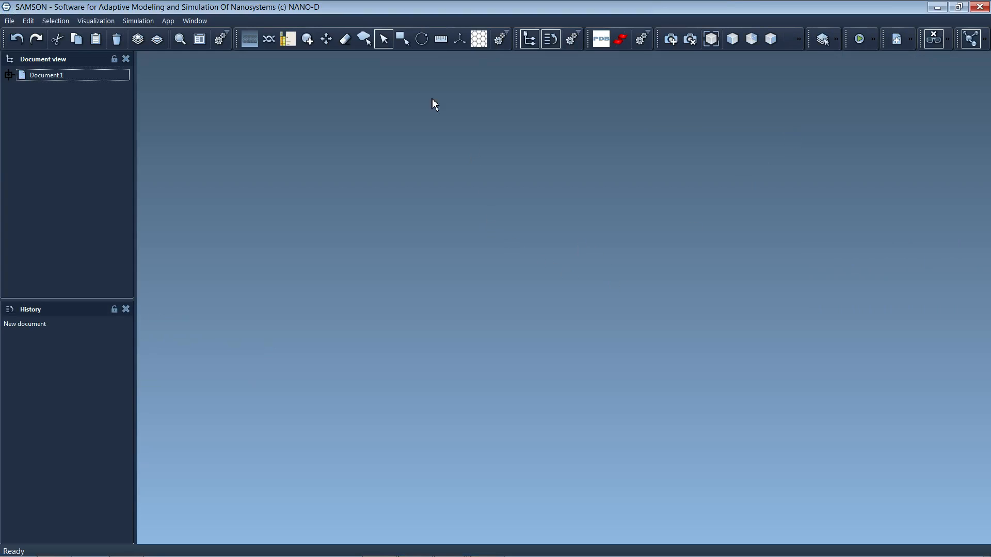
mouse_move(128, 12)
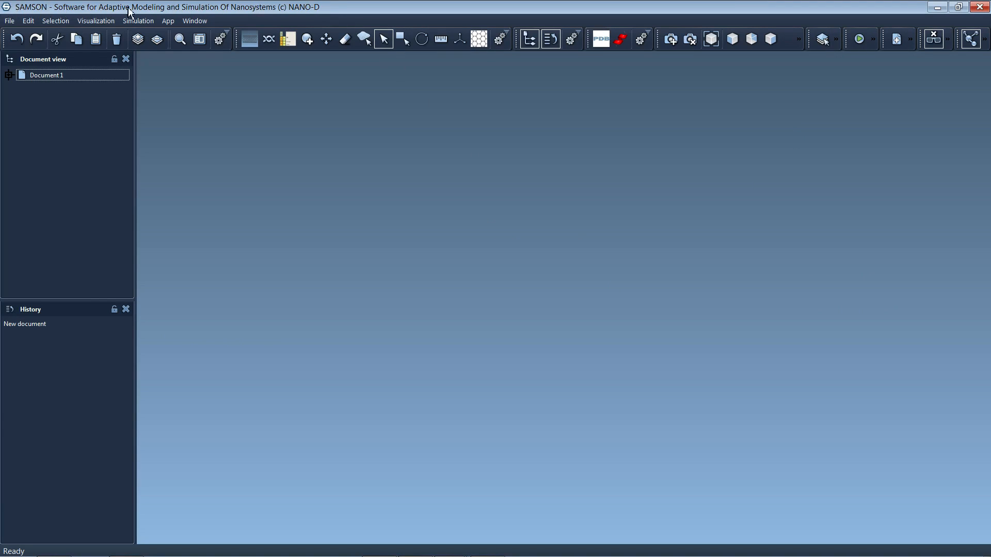
mouse_move(14, 9)
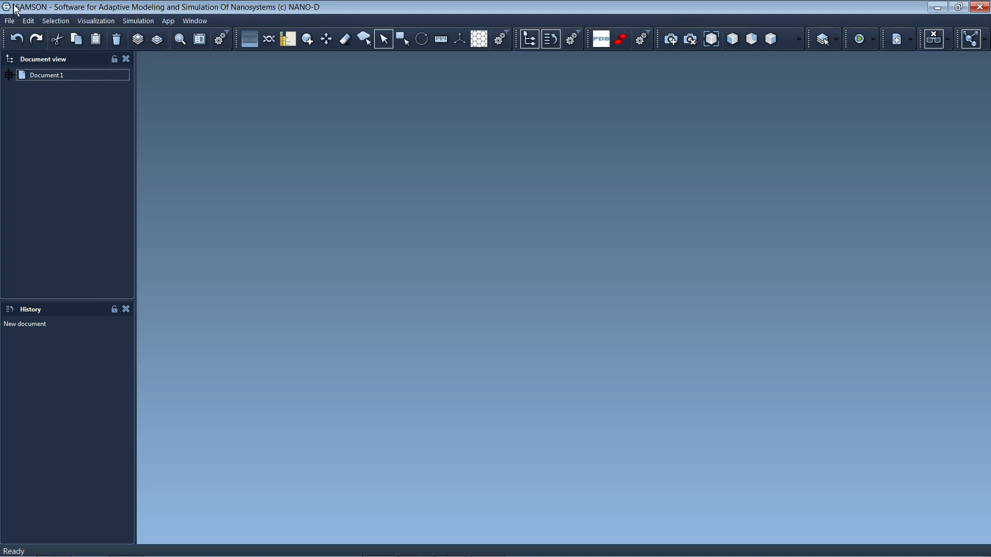
mouse_move(281, 16)
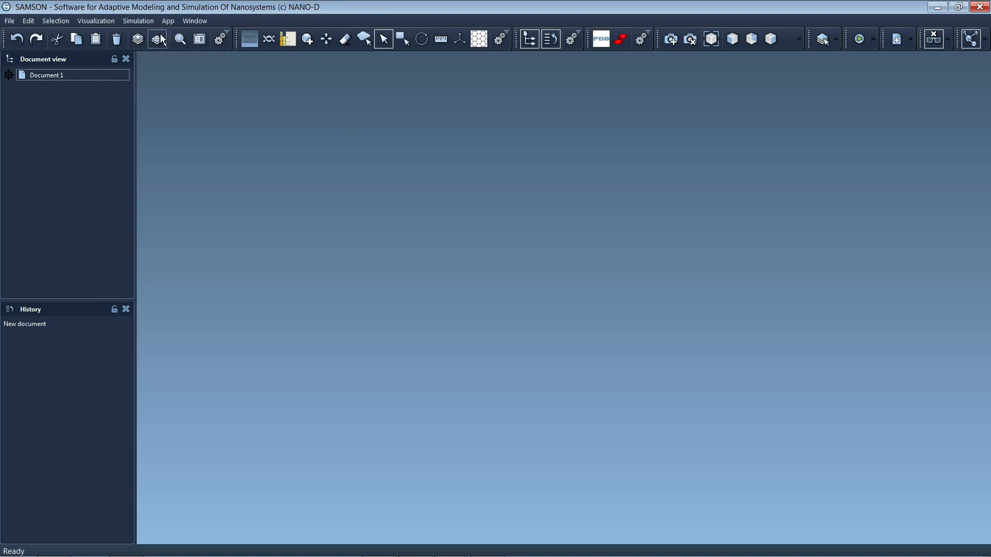
Step: Switch SAMSON to FullScreen (F11) from the Window menu
left_click(194, 20)
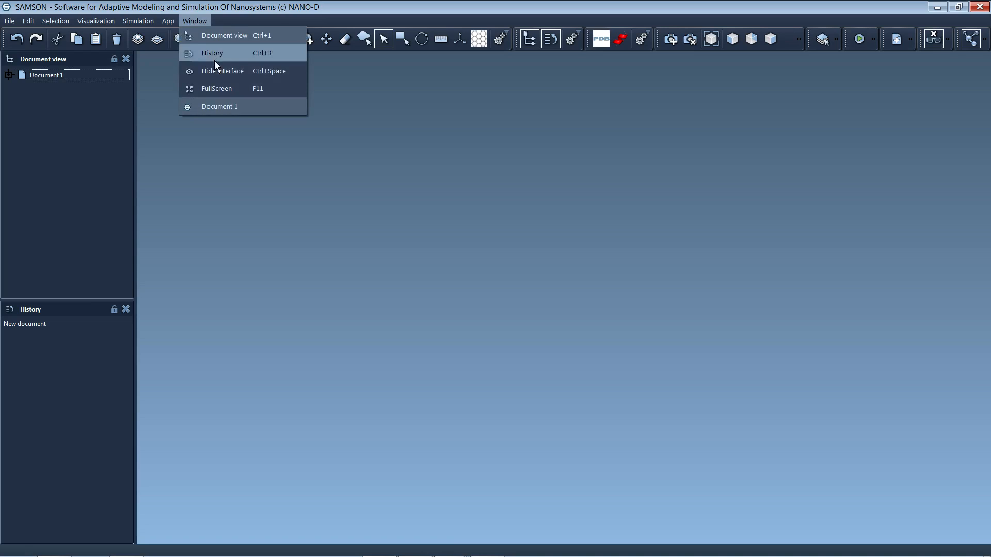
left_click(215, 88)
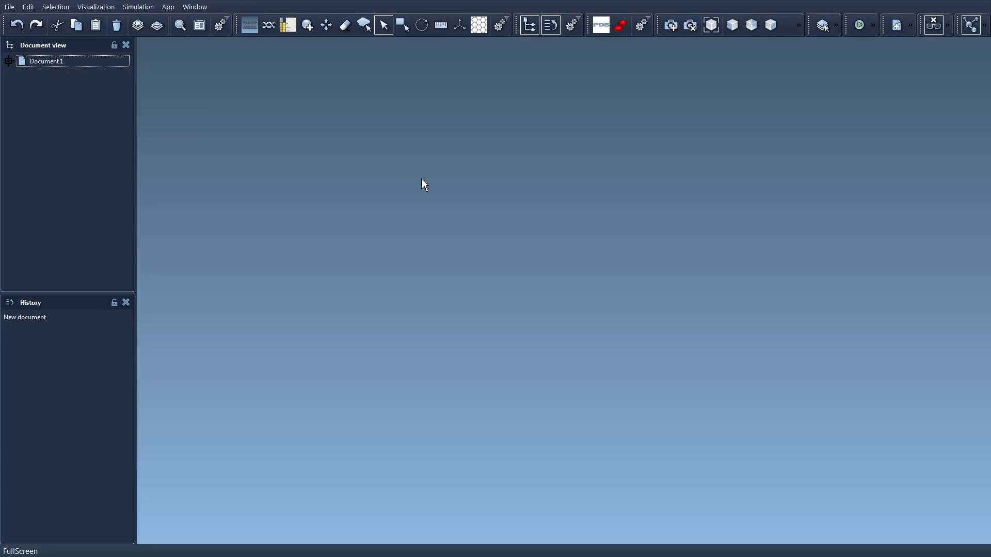
mouse_move(434, 135)
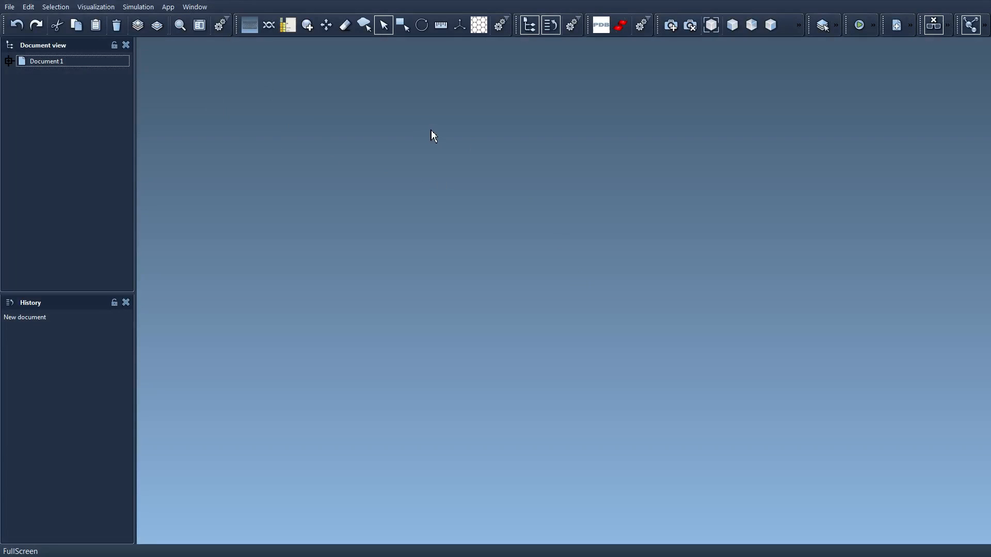
mouse_move(520, 210)
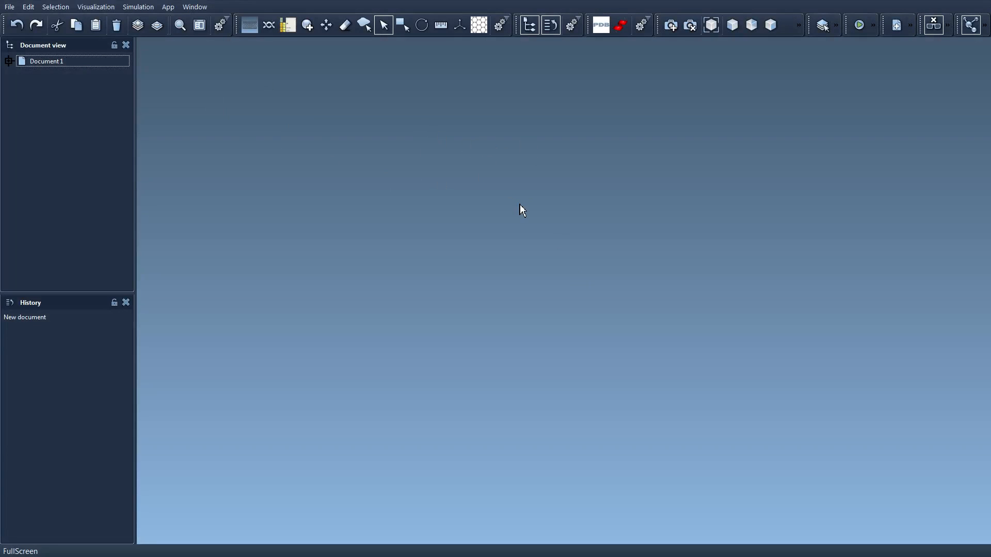
mouse_move(517, 207)
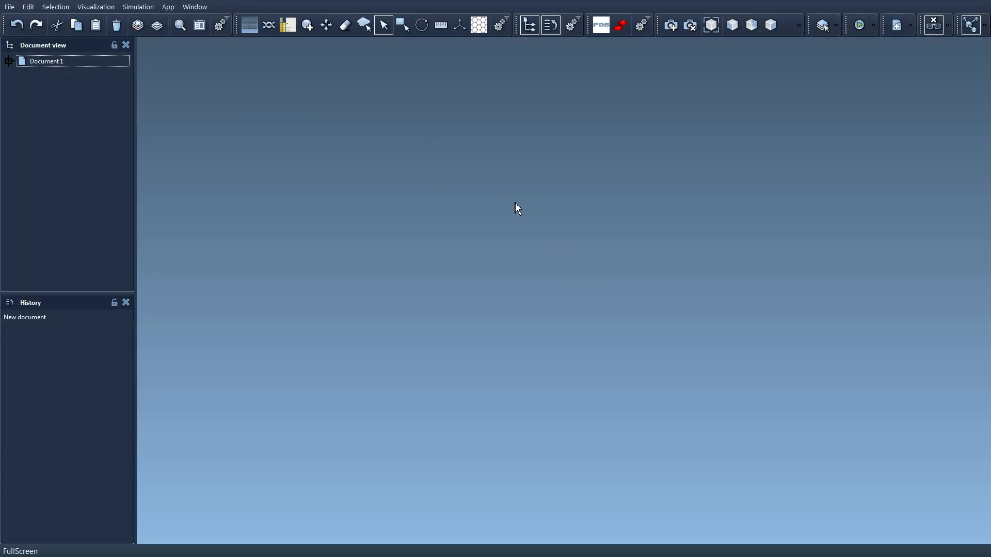
mouse_move(520, 204)
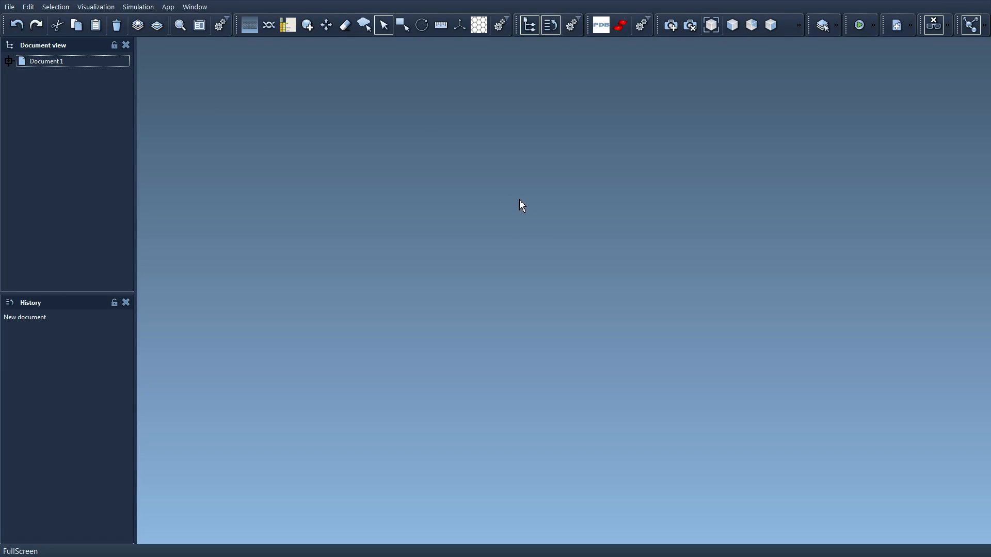
mouse_move(659, 31)
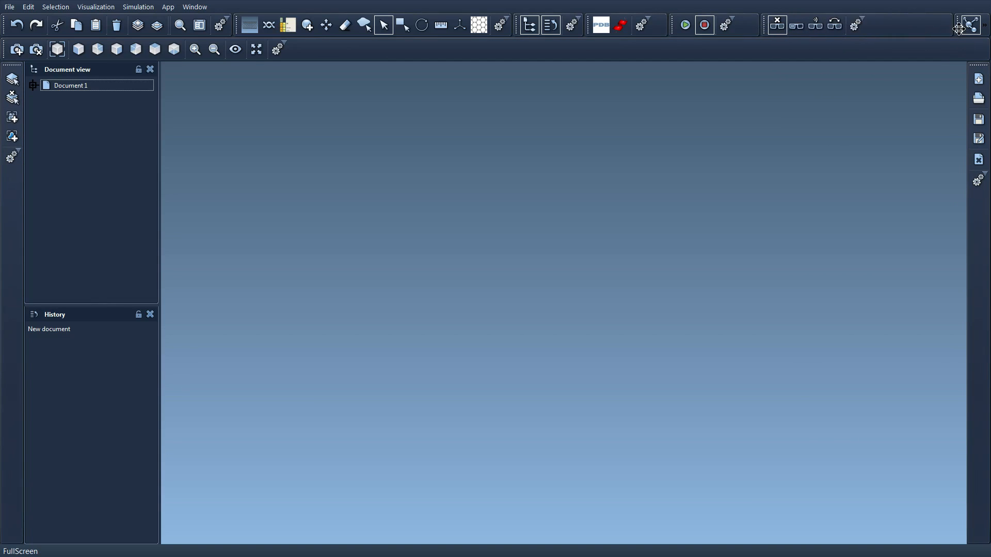
Step: Expand the extra toolbar to reveal more view and rendering tools
left_click(972, 24)
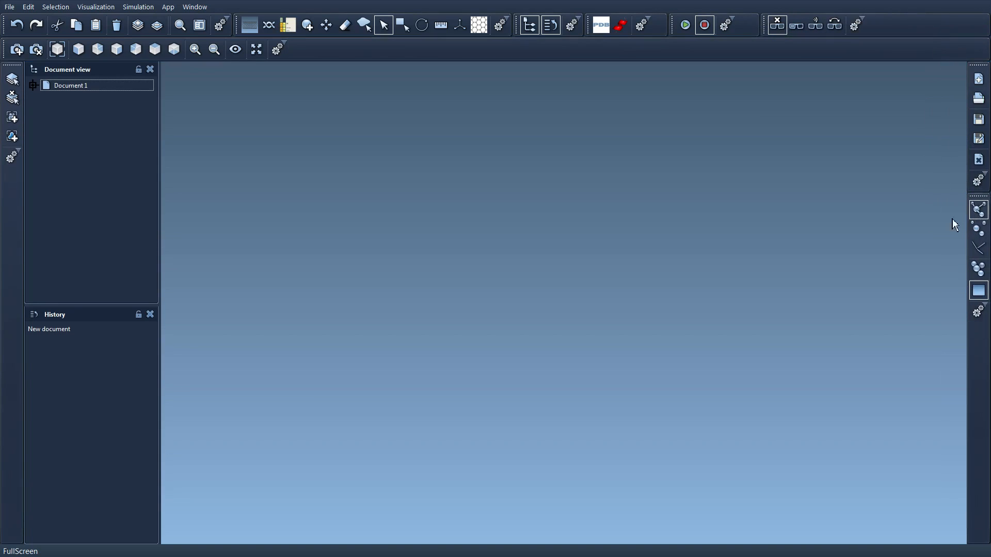
mouse_move(547, 136)
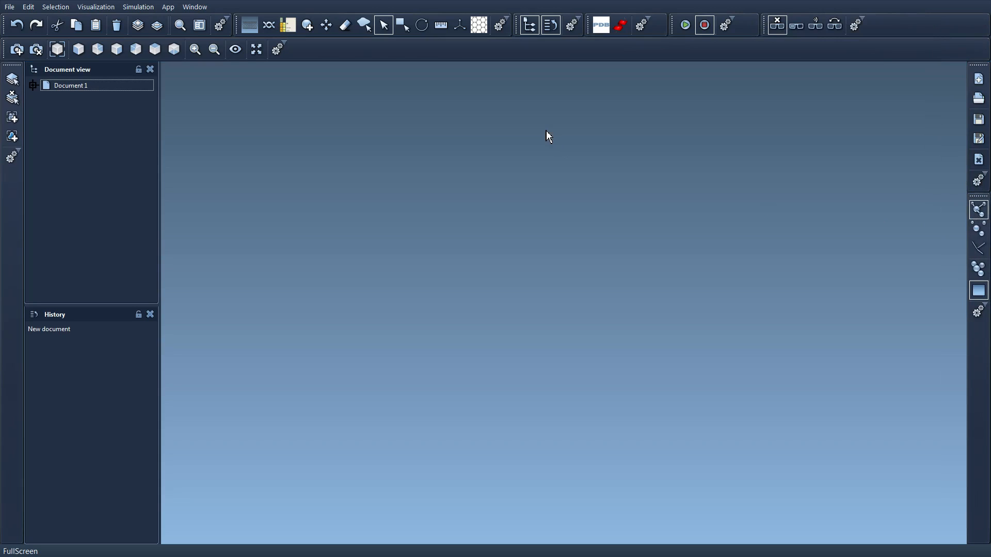
mouse_move(535, 188)
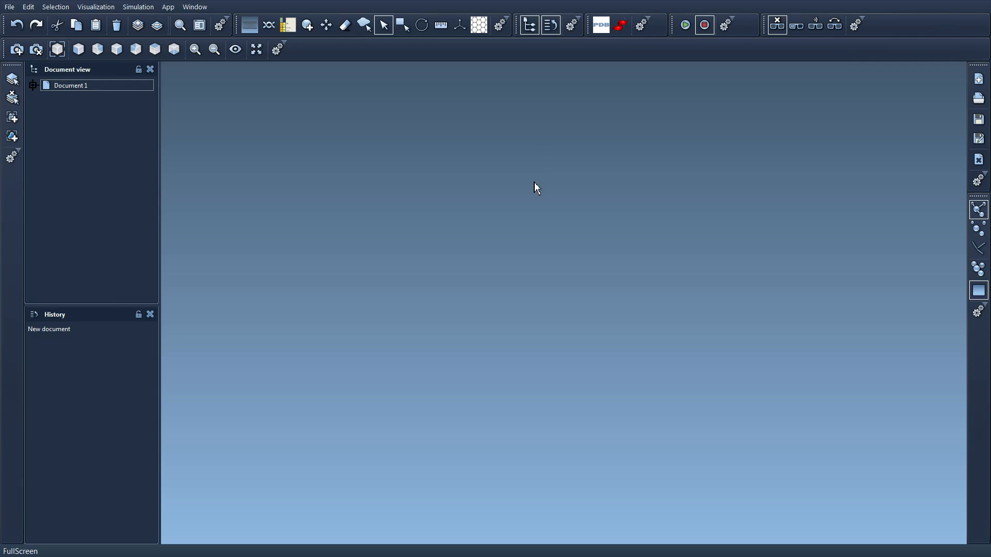
mouse_move(518, 193)
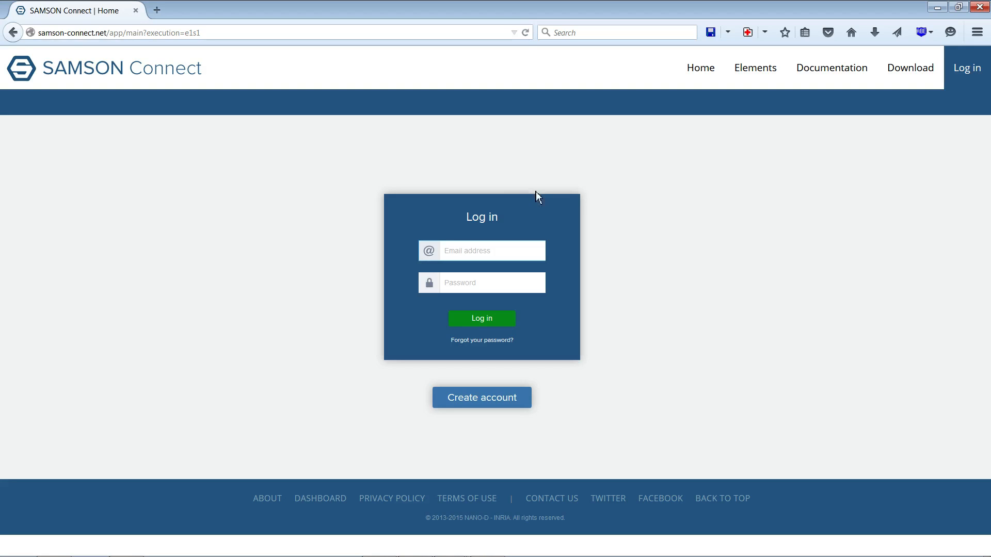
mouse_move(555, 237)
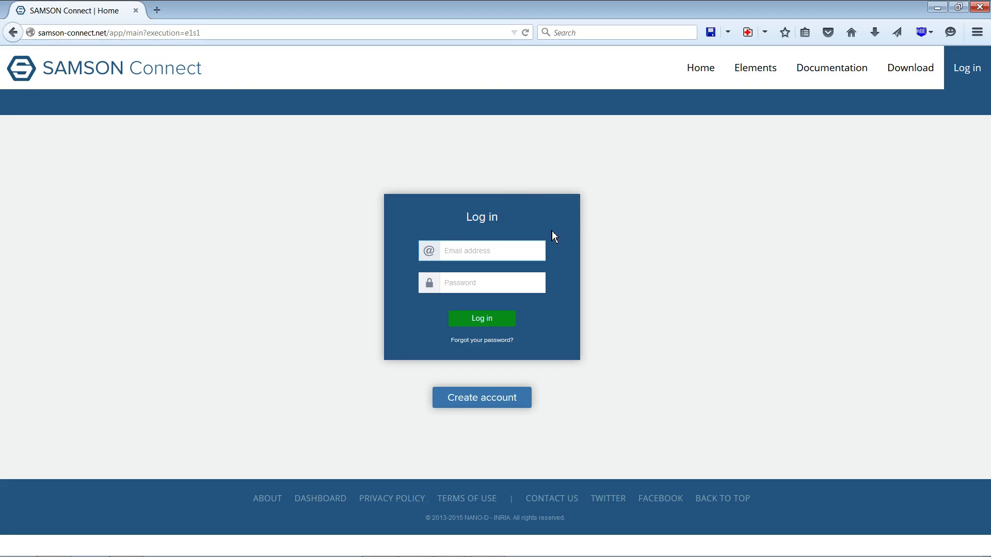
Step: Log in to SAMSON Connect with the saved 'steph' account address
type("steph")
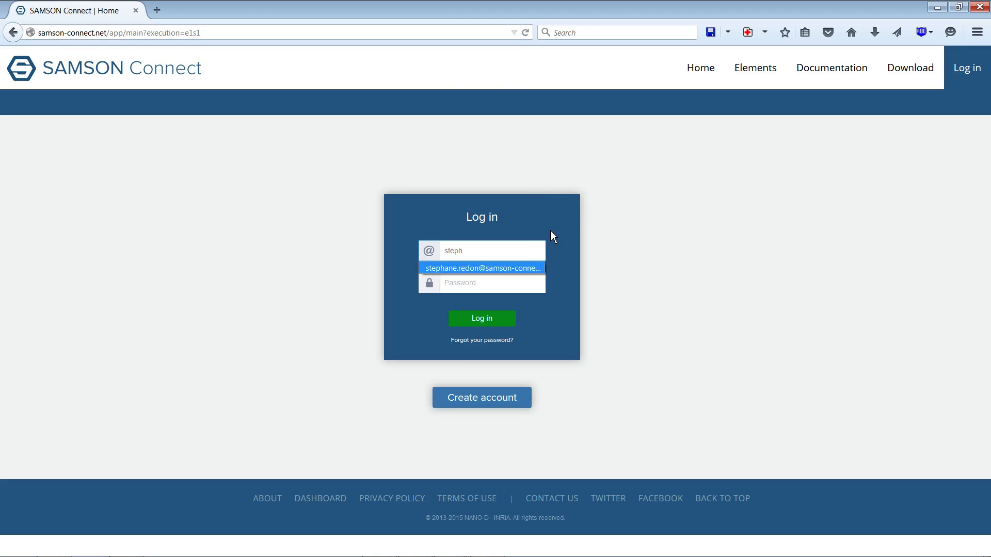
left_click(479, 269)
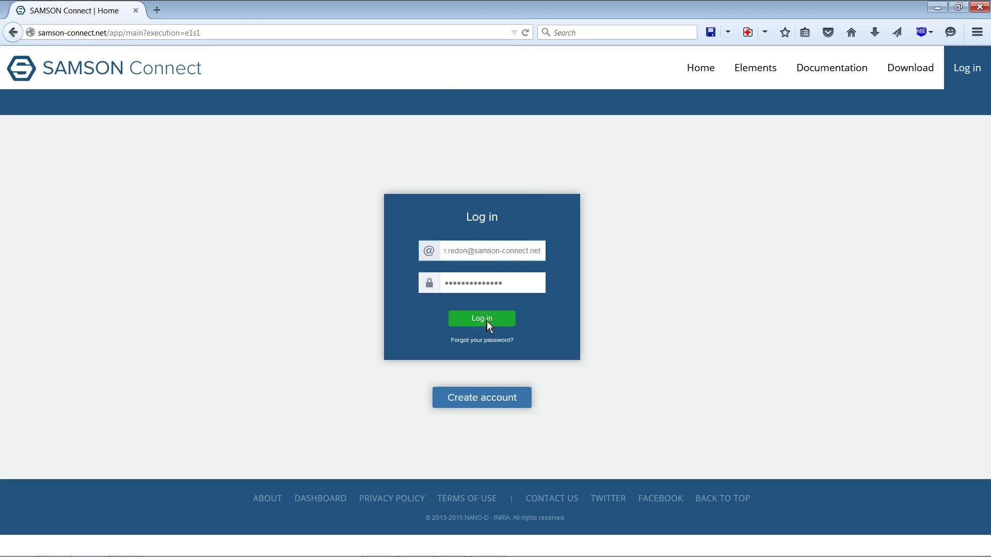
left_click(481, 318)
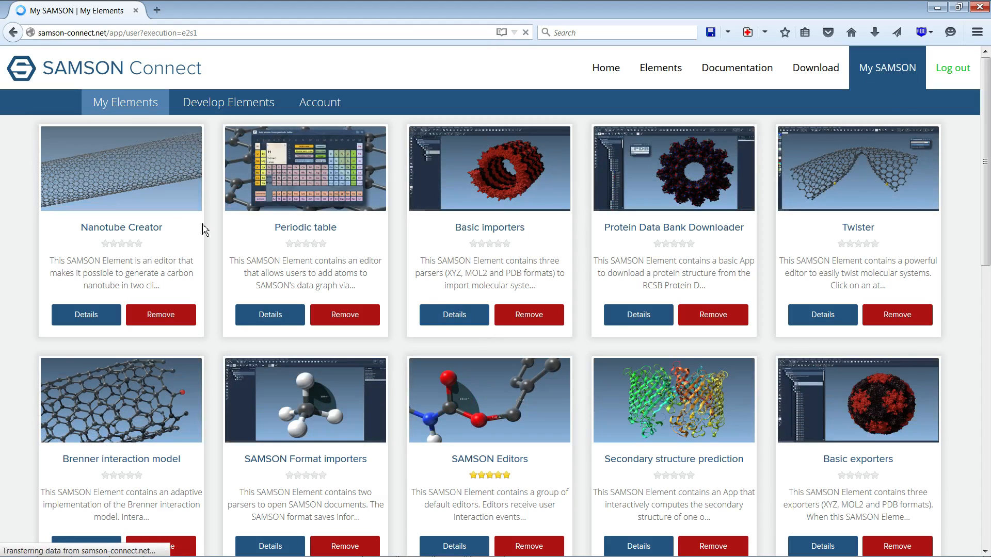
scroll("down", 3)
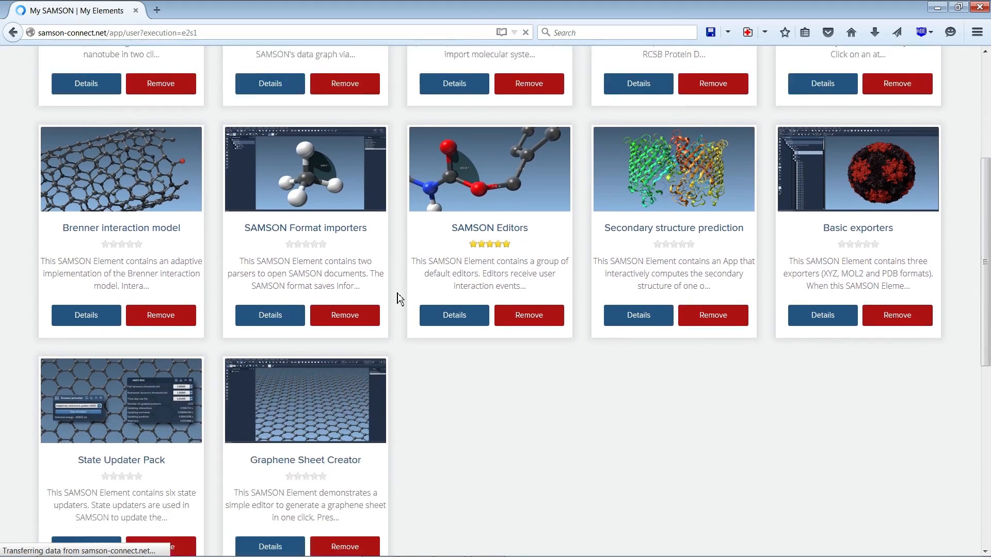
scroll("down", 3)
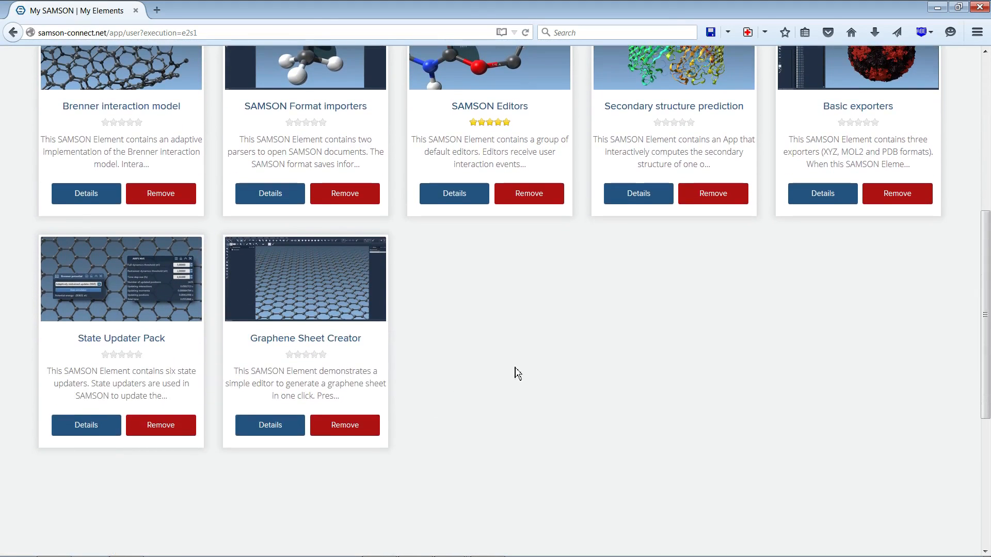
scroll("up", 3)
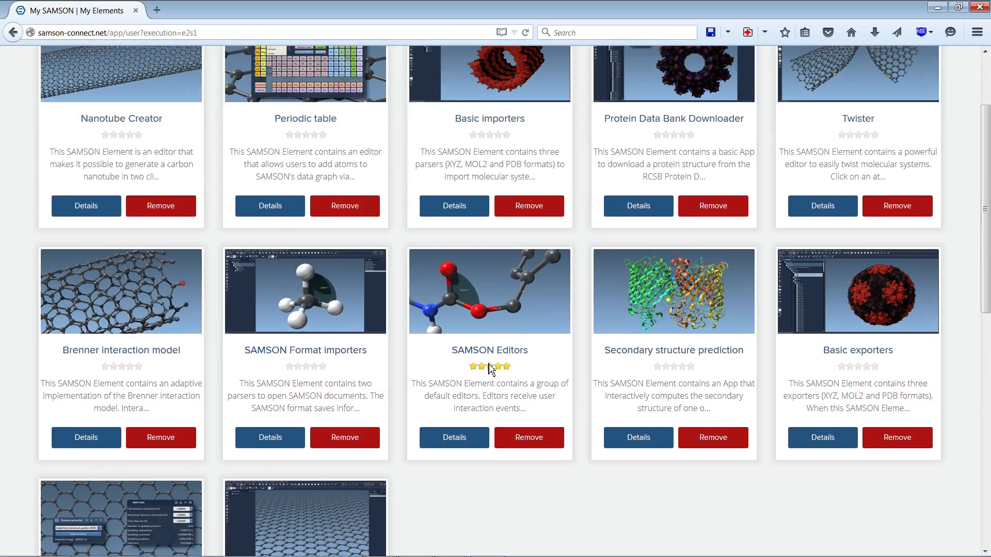
scroll("up", 3)
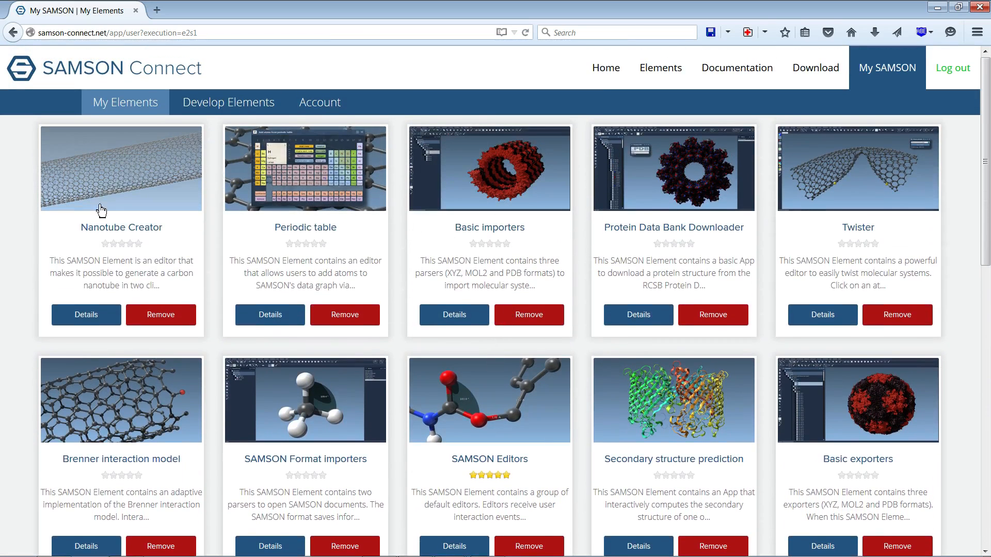
mouse_move(602, 403)
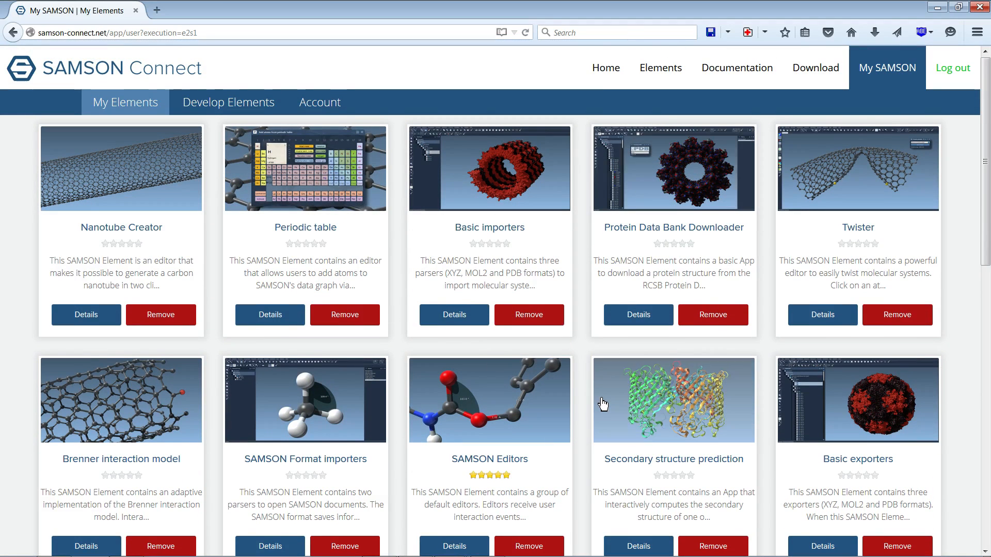
mouse_move(586, 398)
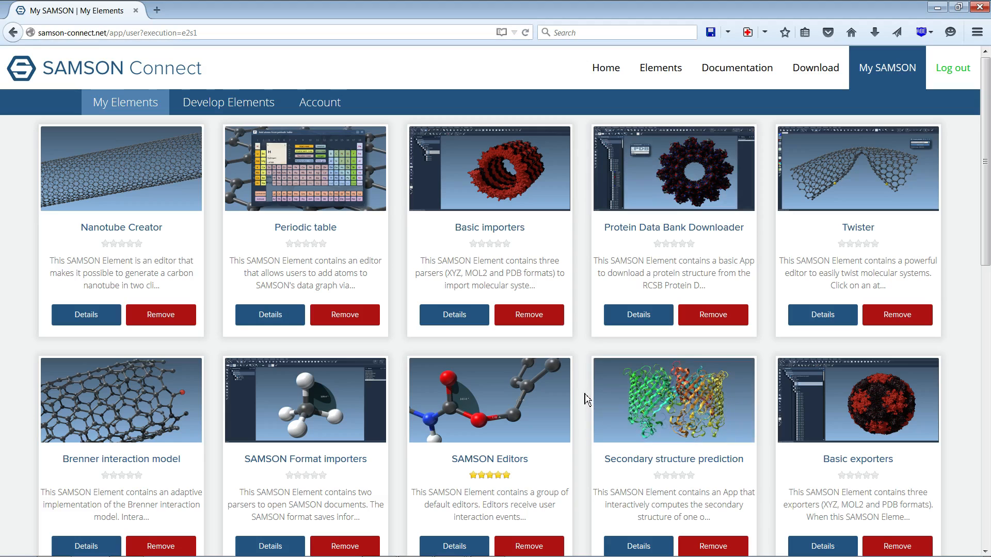
scroll("down", 3)
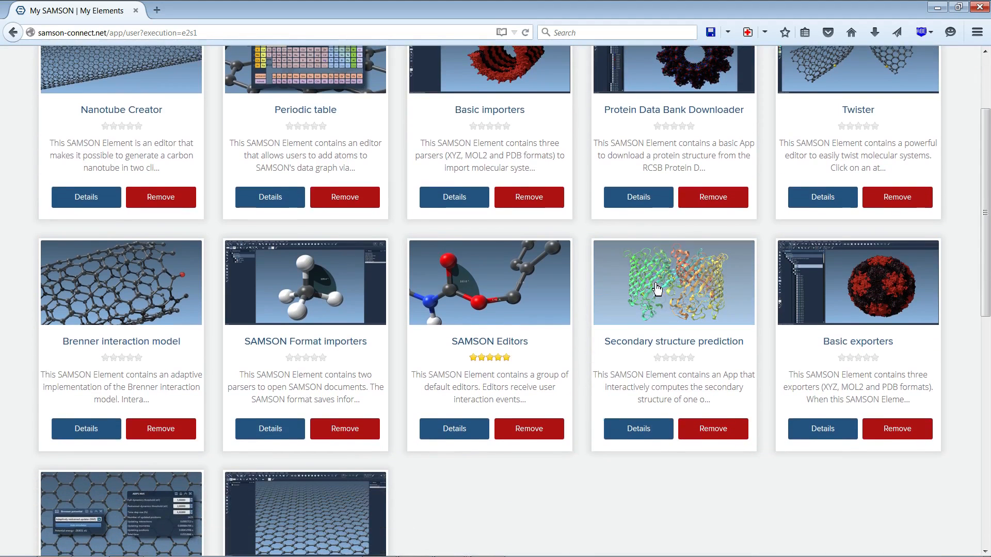
mouse_move(654, 276)
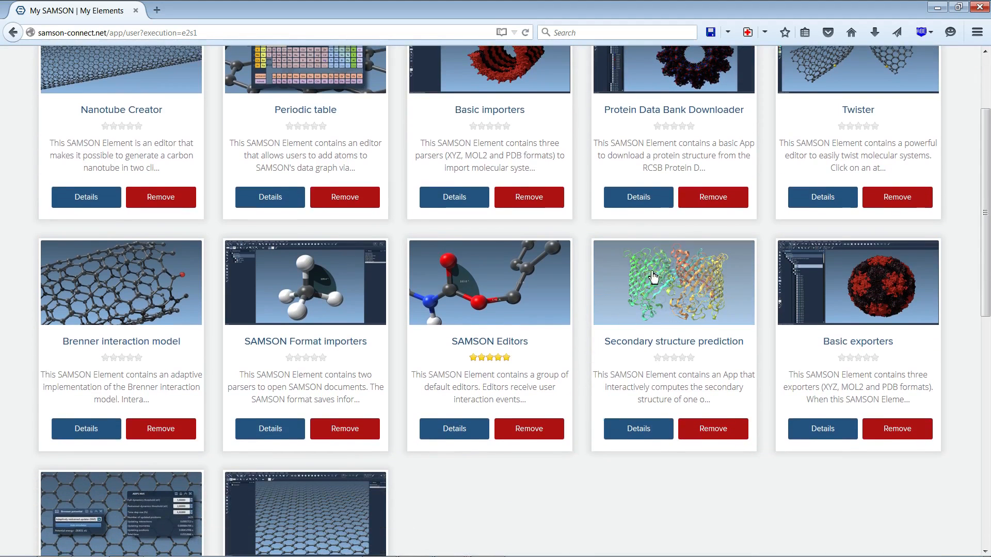
mouse_move(663, 310)
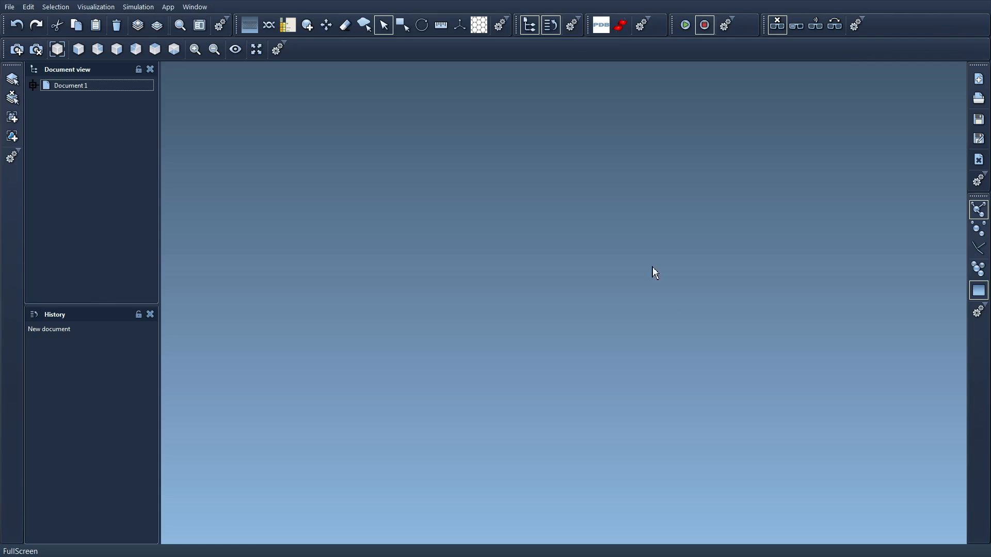
mouse_move(621, 24)
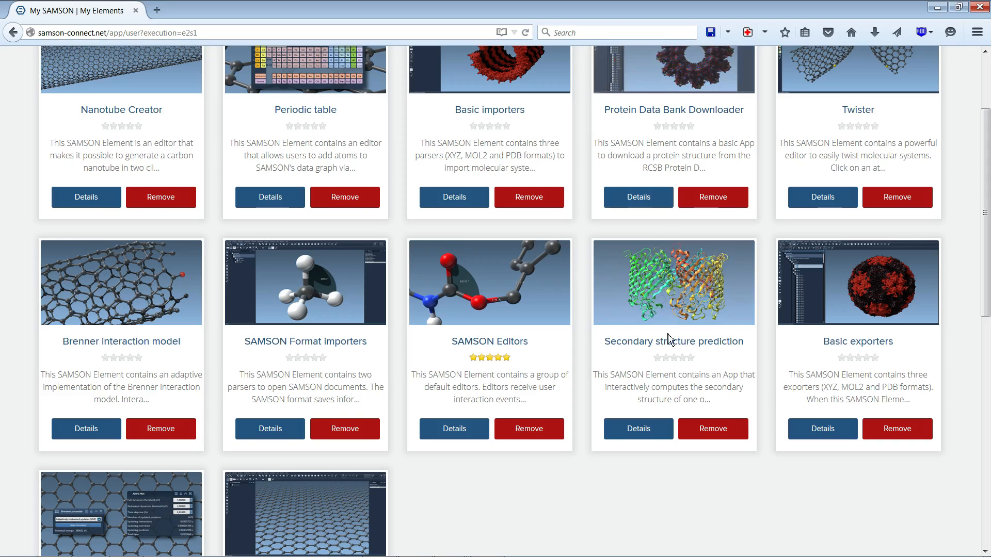
Step: Remove Secondary structure prediction from My Elements
left_click(712, 428)
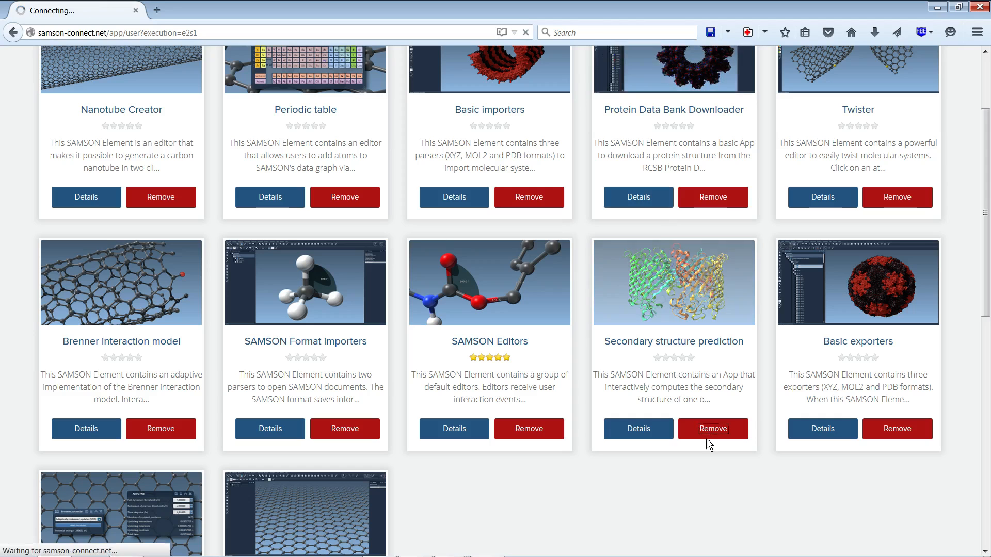
left_click(712, 428)
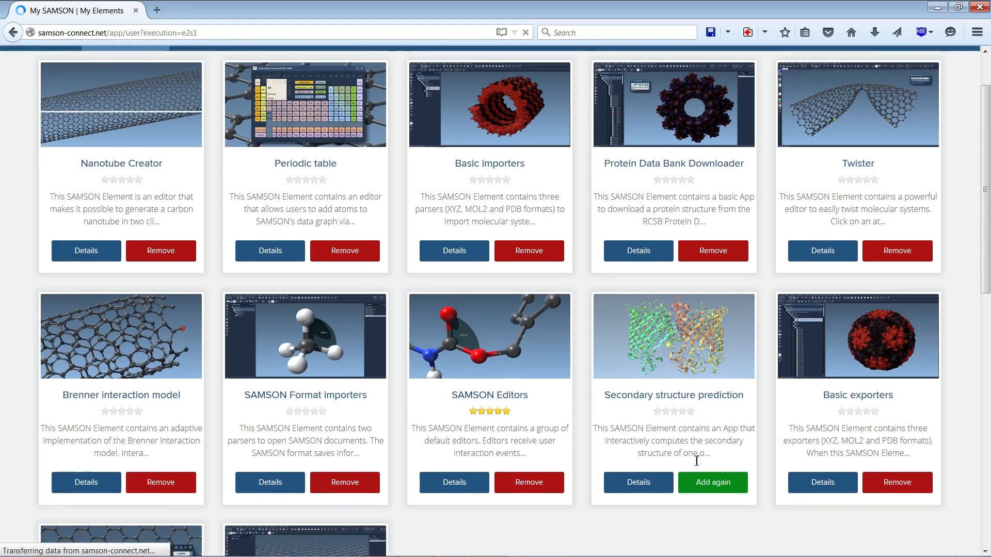
scroll("down", 3)
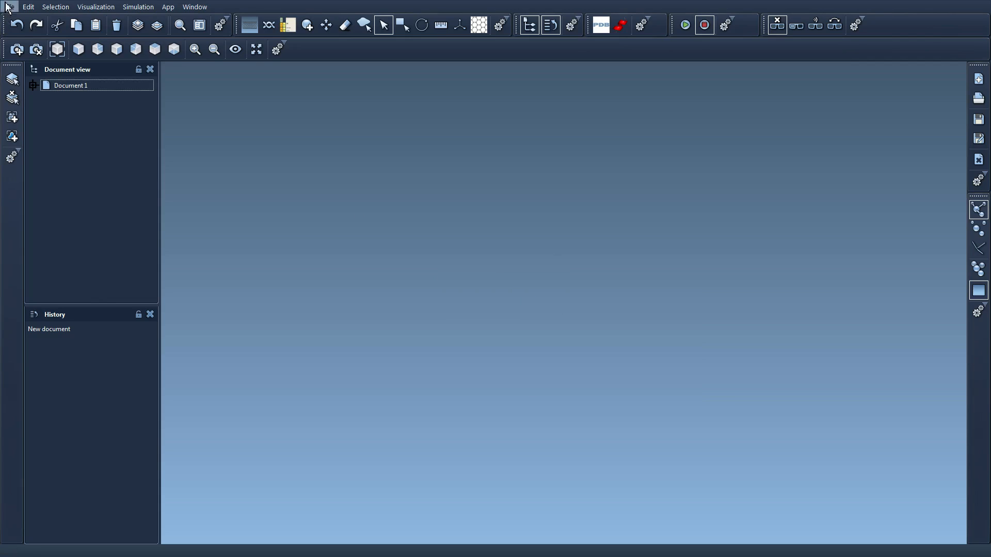
Step: Exit SAMSON via the File menu and confirm the quit prompt
left_click(9, 7)
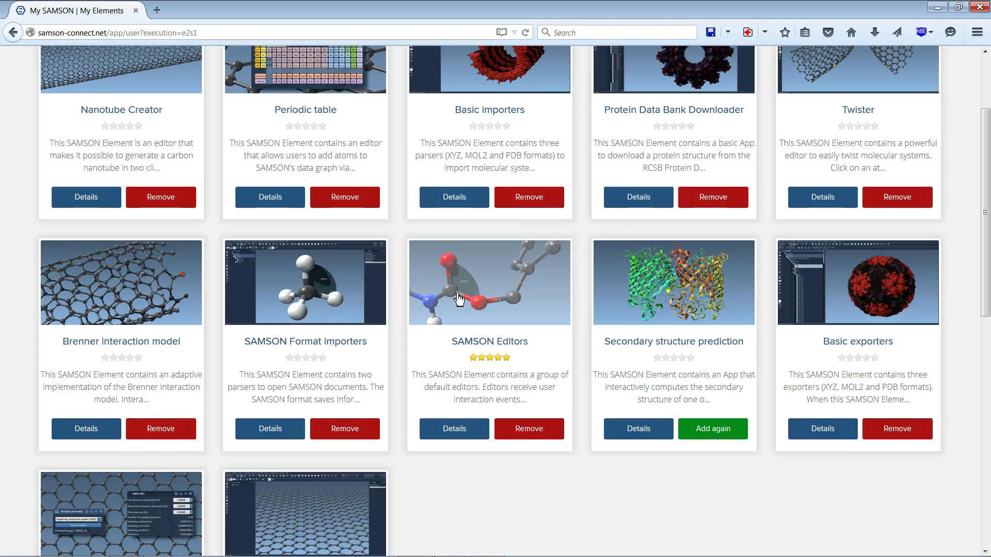
mouse_move(457, 296)
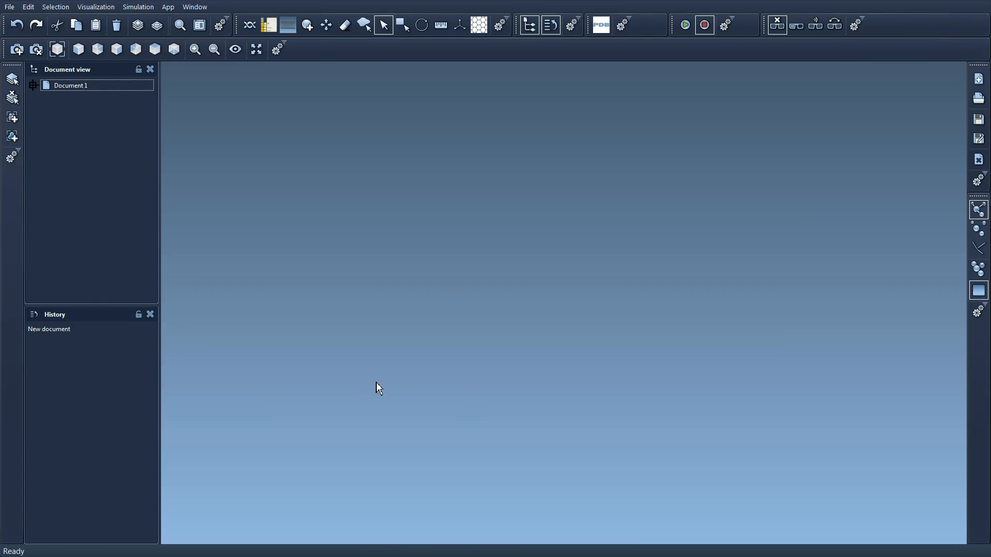
mouse_move(641, 82)
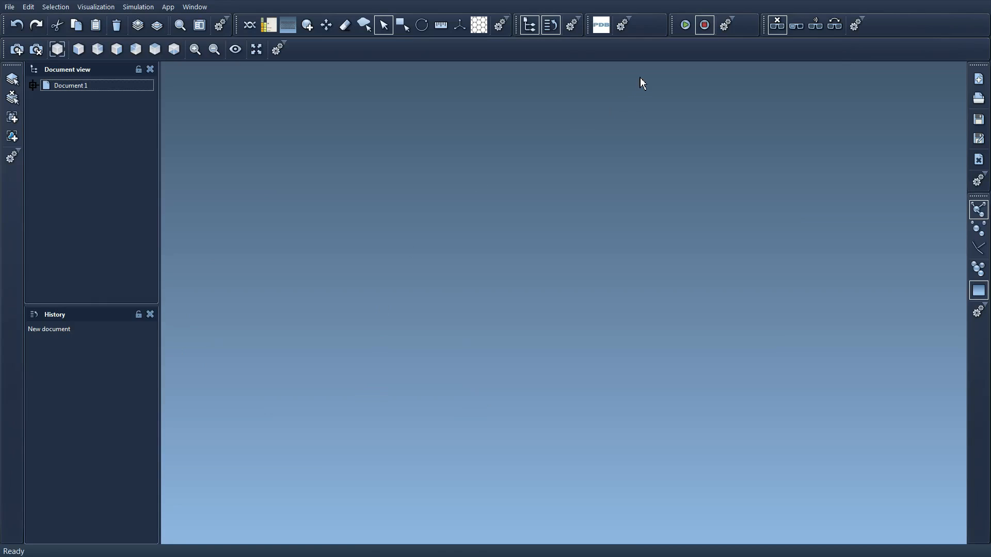
mouse_move(643, 38)
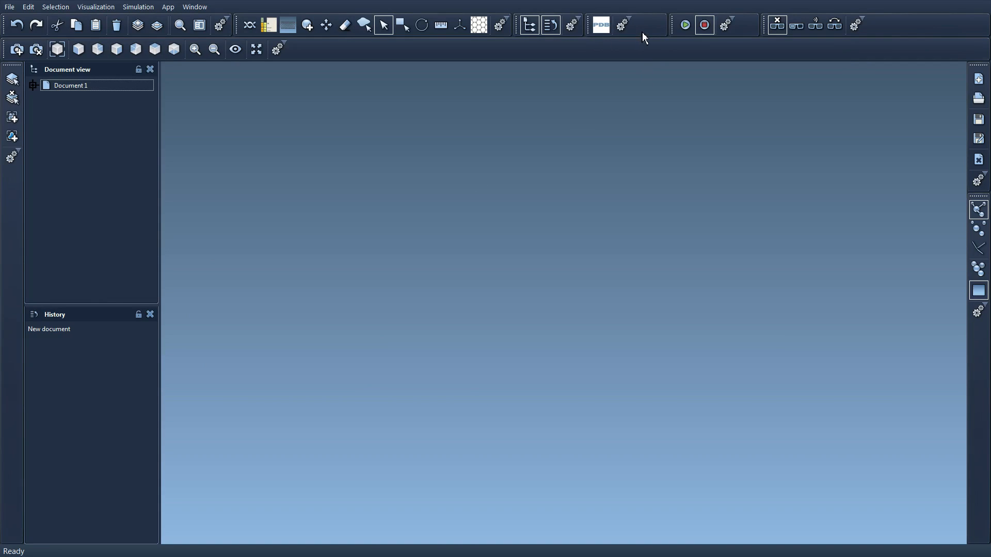
mouse_move(625, 94)
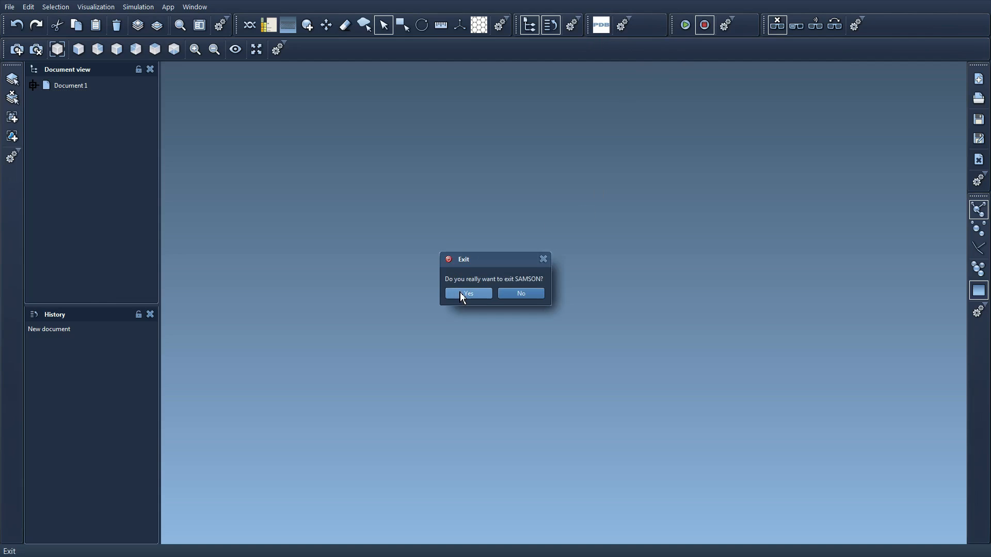
left_click(466, 293)
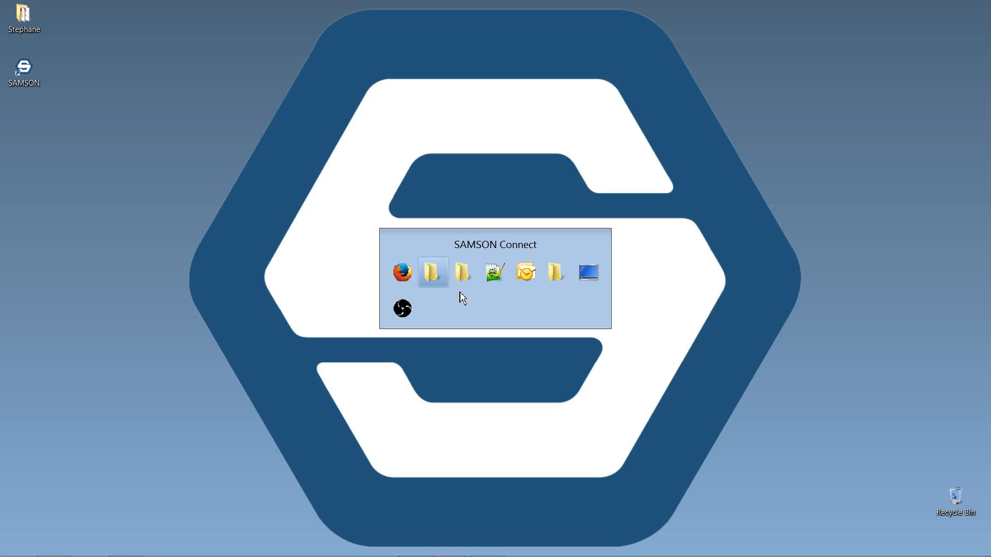
Step: Return to Firefox and add Secondary structure prediction back to My Elements
left_click(402, 272)
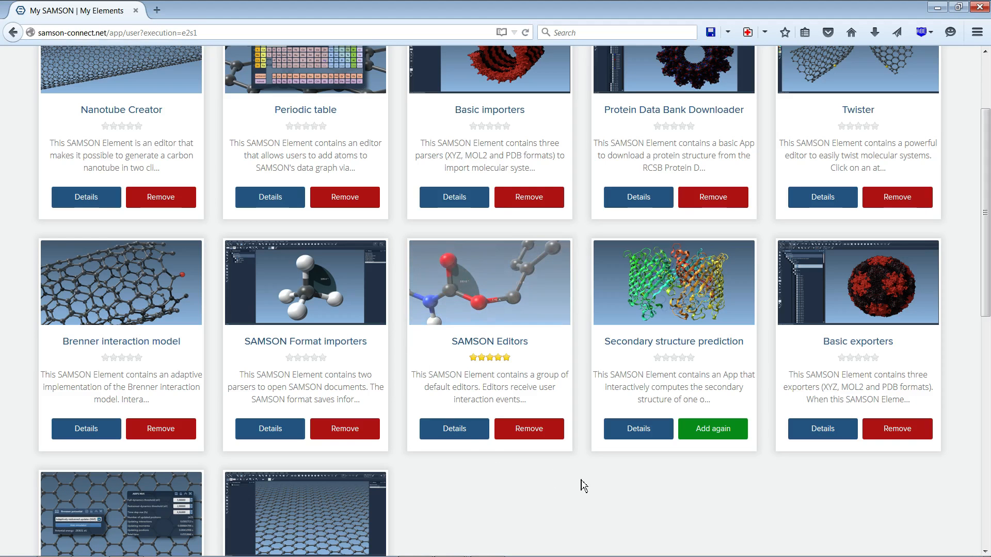
mouse_move(854, 485)
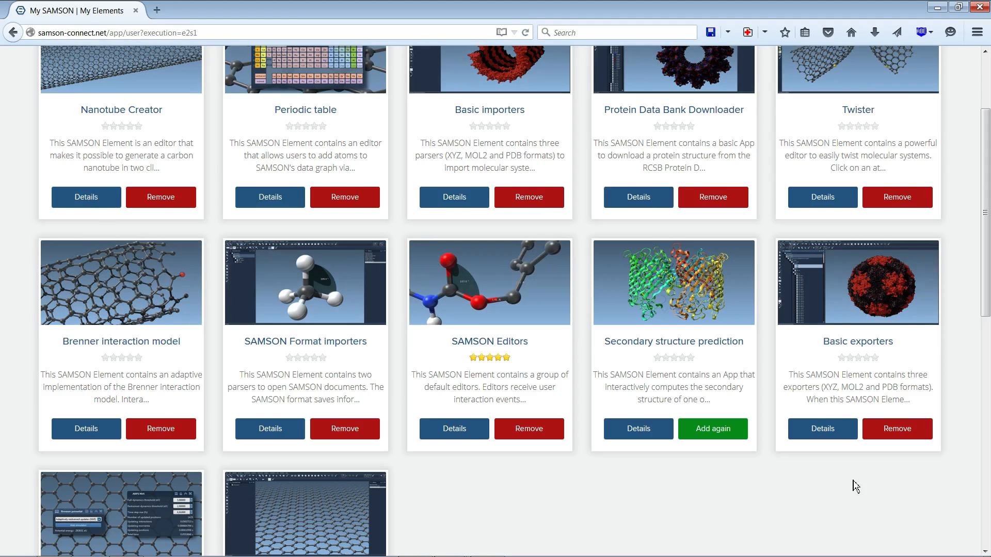
mouse_move(540, 117)
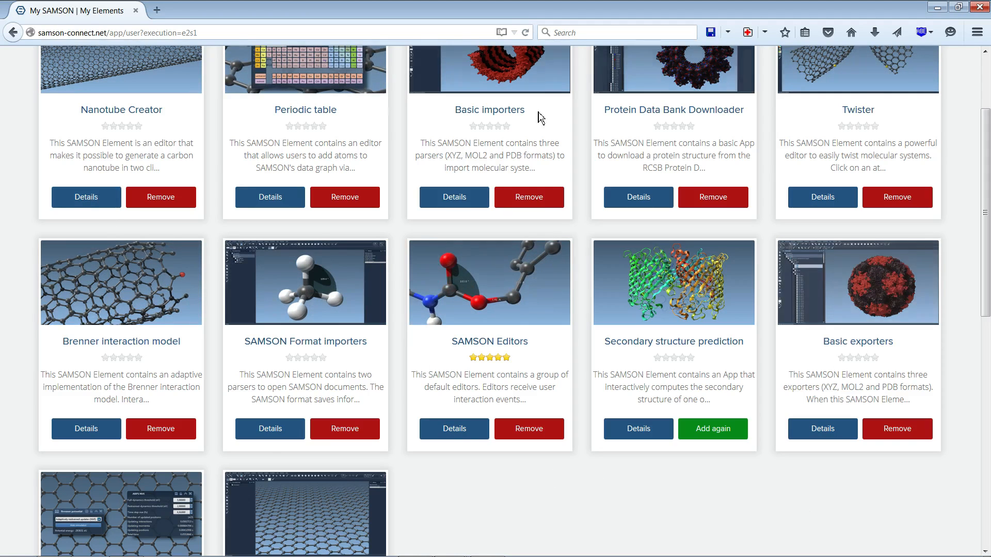
mouse_move(689, 215)
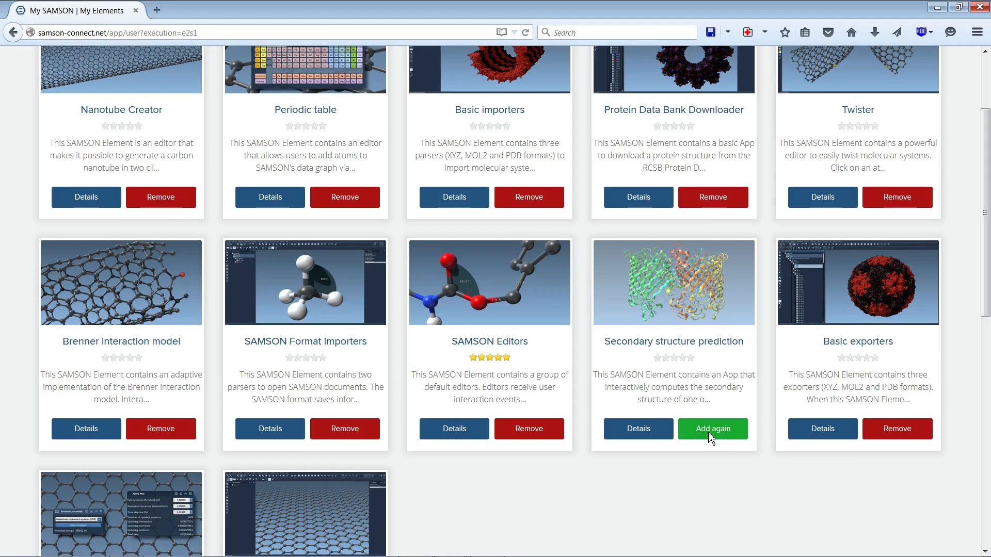
left_click(712, 430)
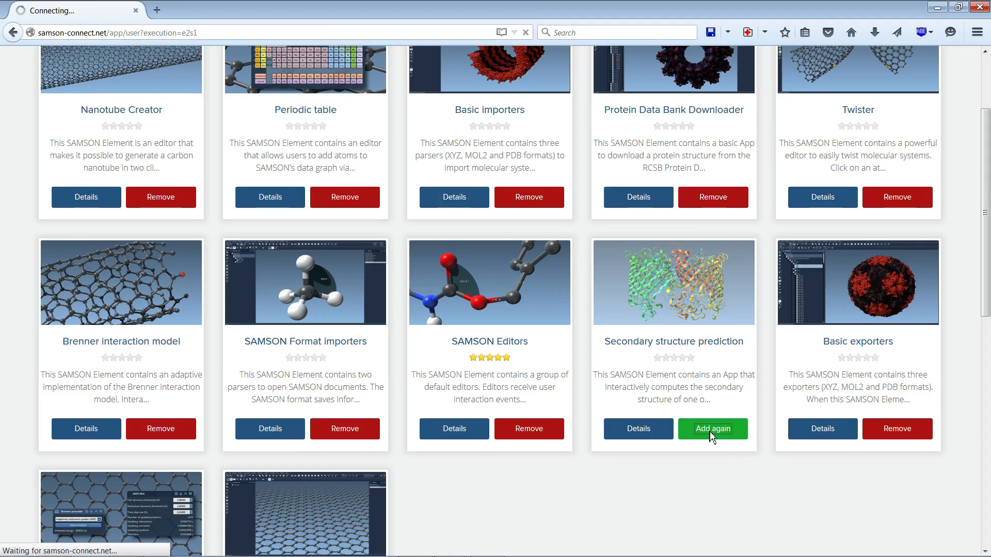
left_click(712, 429)
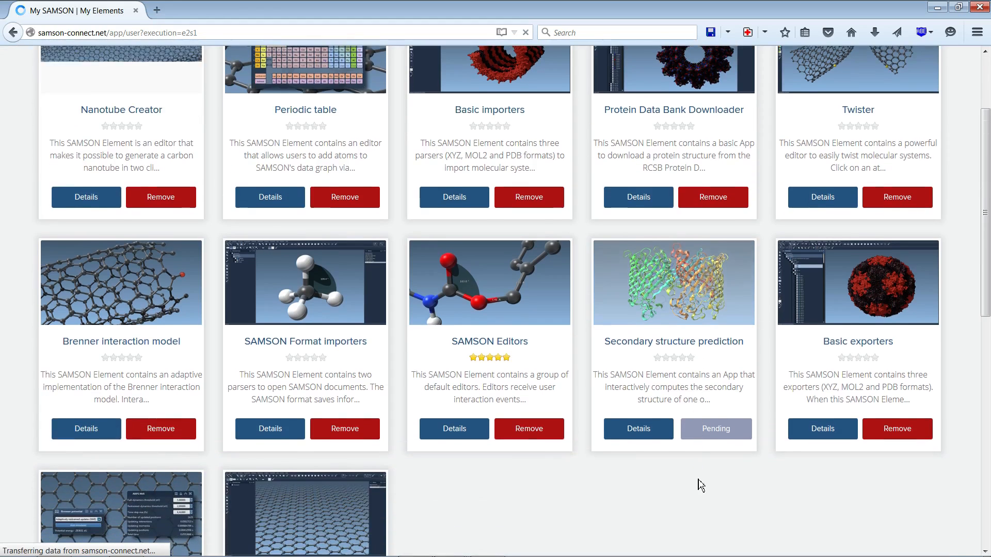
mouse_move(715, 428)
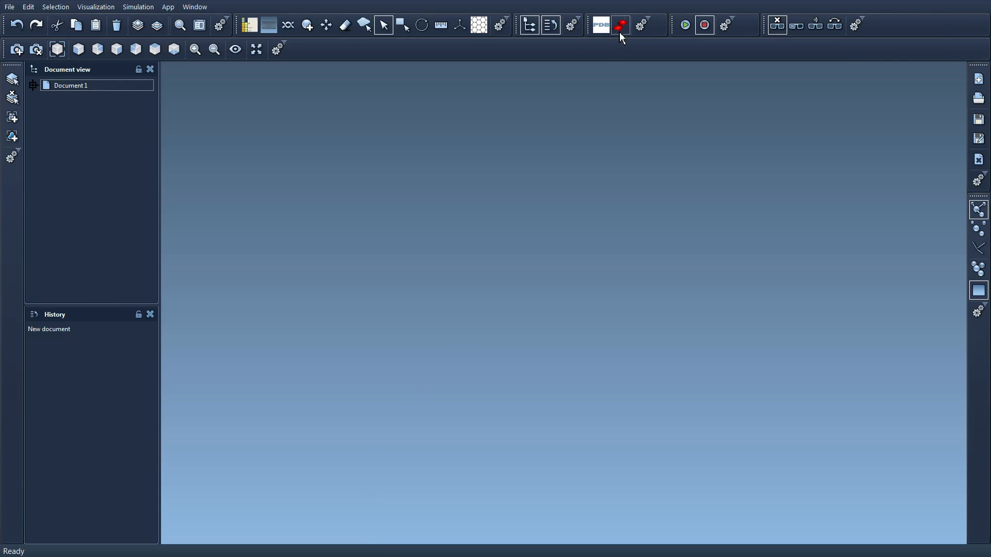
mouse_move(589, 210)
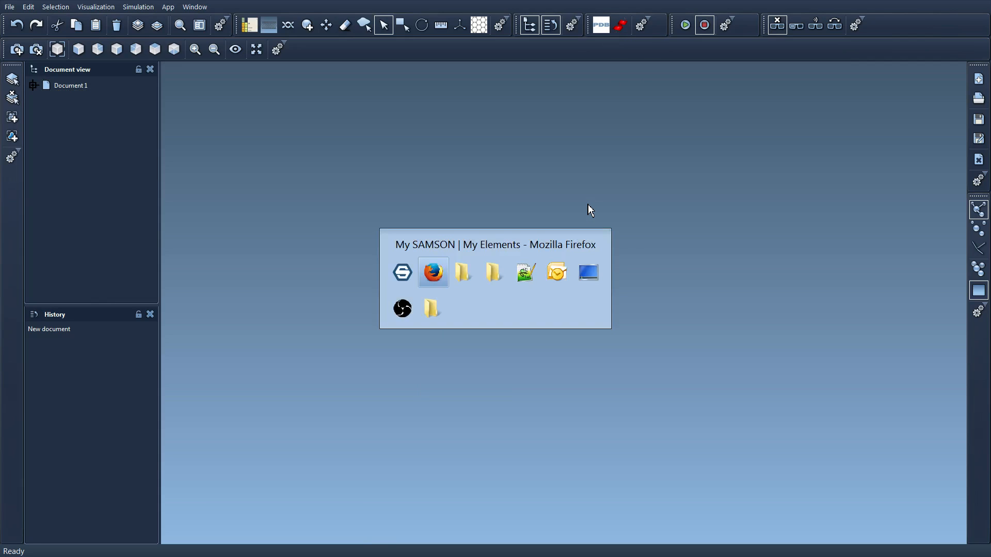
Step: Return to Firefox and show the full Elements catalogue with Secondary structure prediction pending
left_click(433, 271)
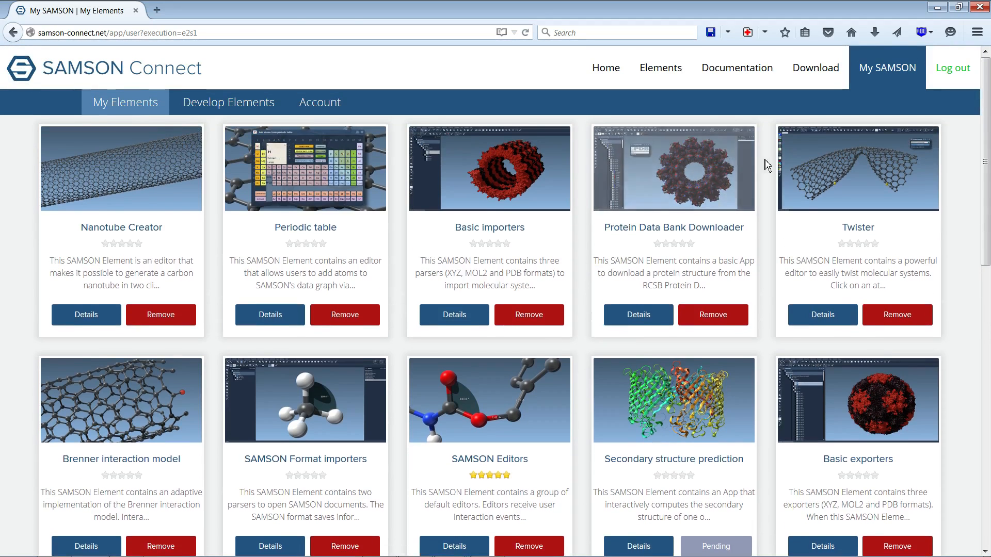
left_click(659, 68)
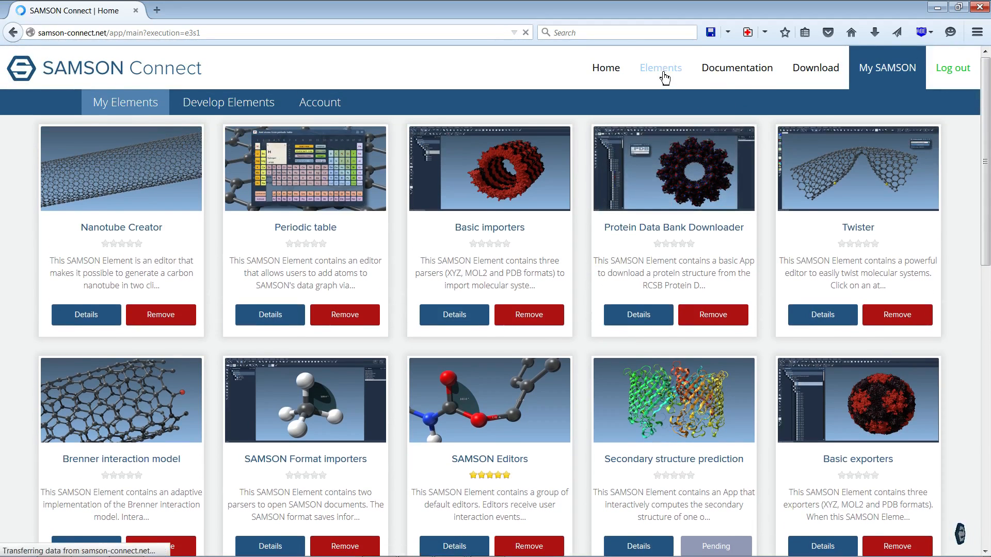
left_click(660, 68)
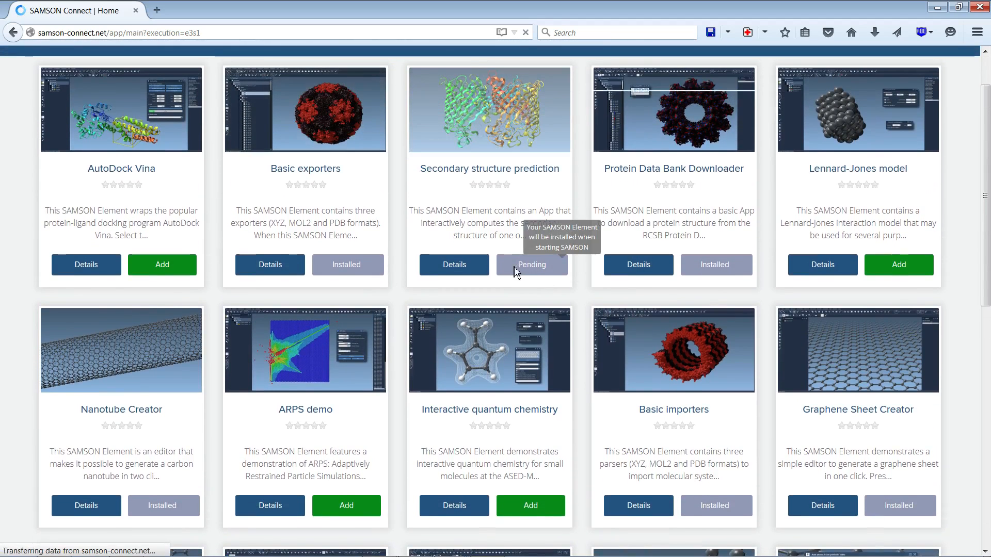
mouse_move(539, 277)
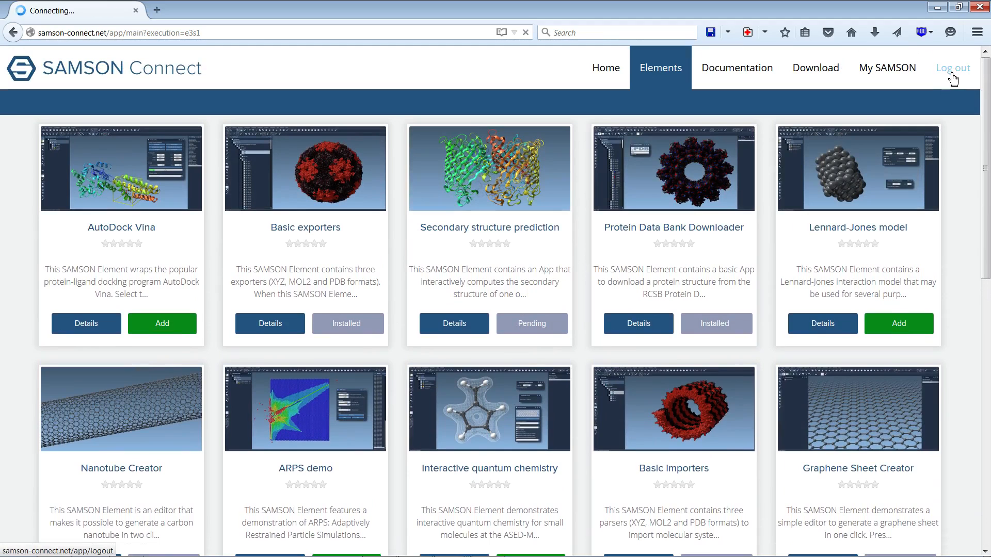
Step: Log out of SAMSON Connect and log back in with the saved credentials
left_click(953, 68)
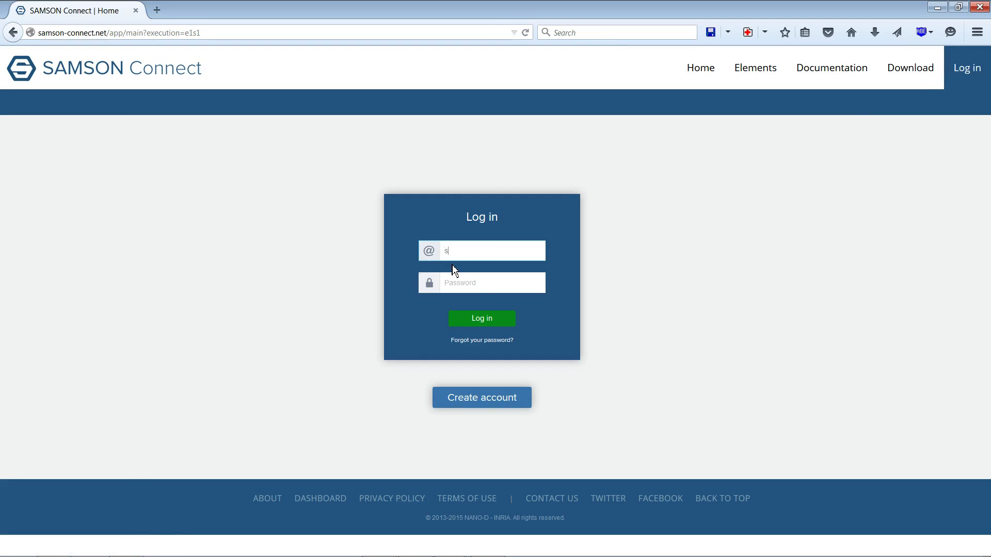
left_click(481, 318)
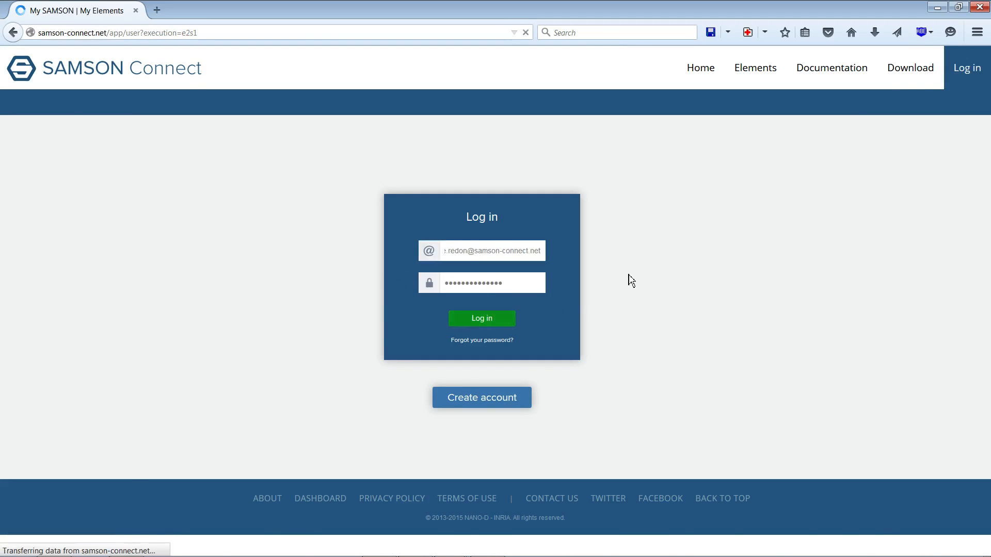
left_click(481, 318)
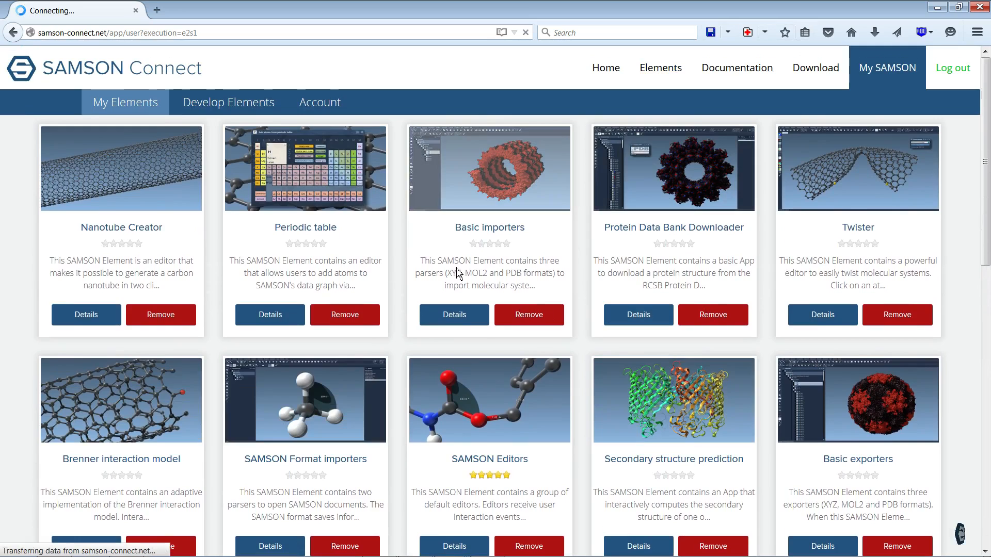
Step: Browse the Elements catalogue to find Secondary structure prediction now showing Installed
left_click(660, 68)
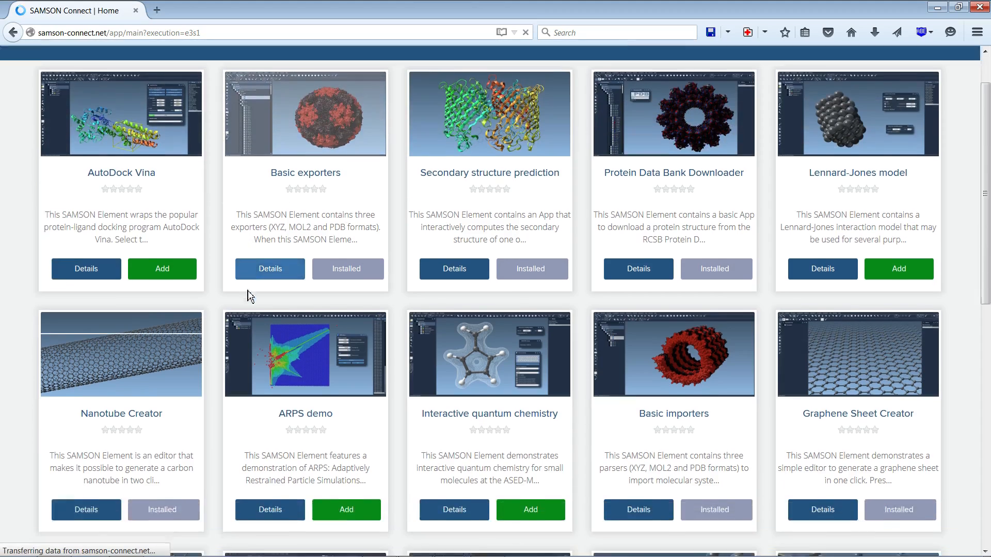
scroll("up", 3)
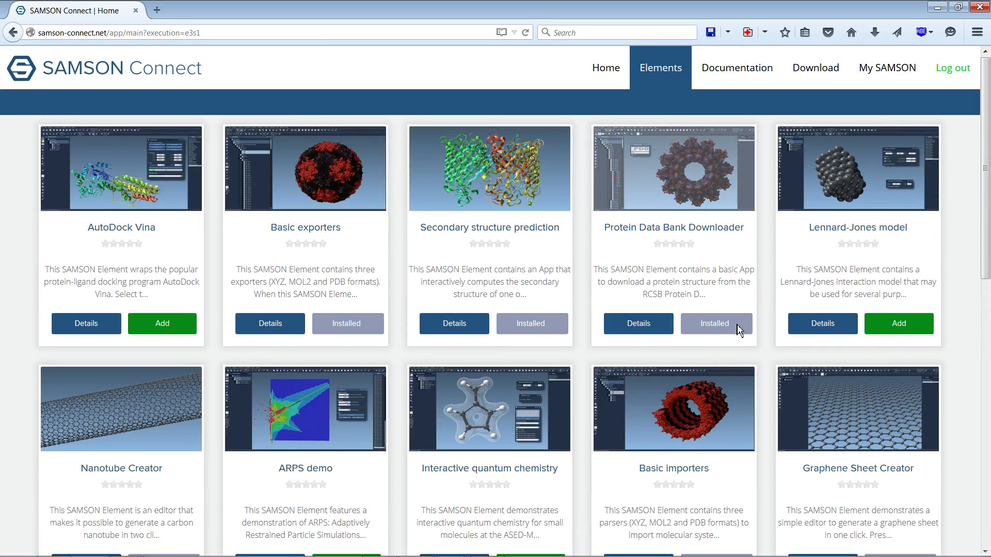
scroll("down", 3)
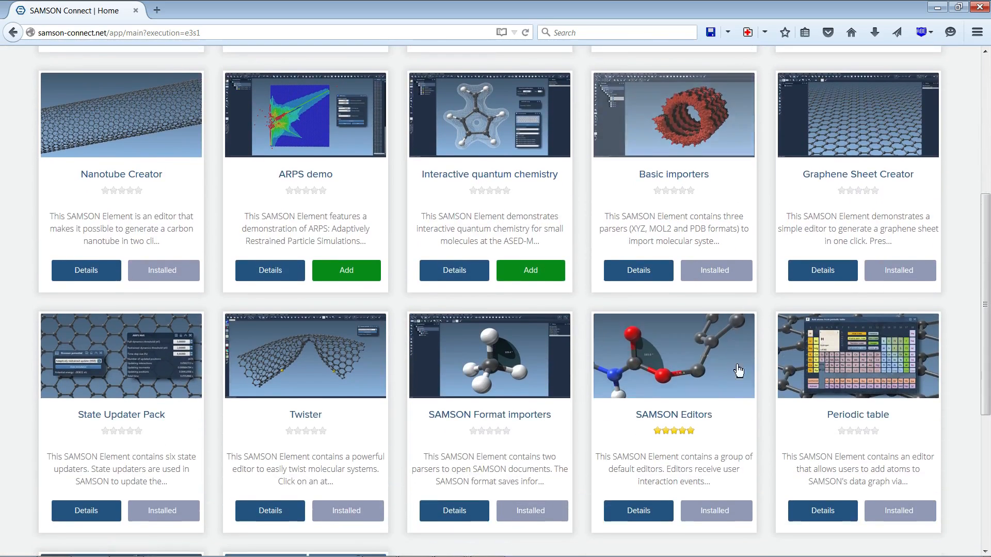
scroll("up", 3)
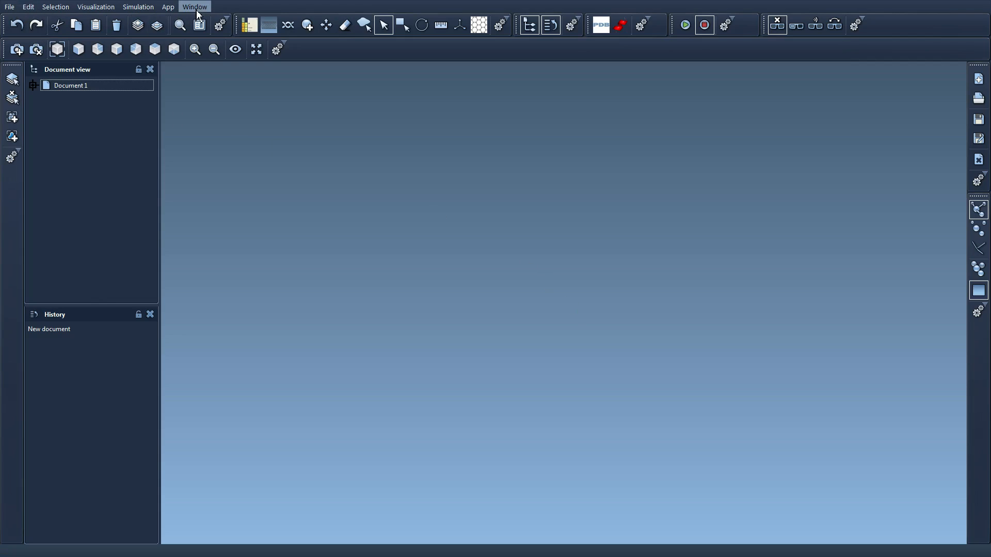
mouse_move(501, 316)
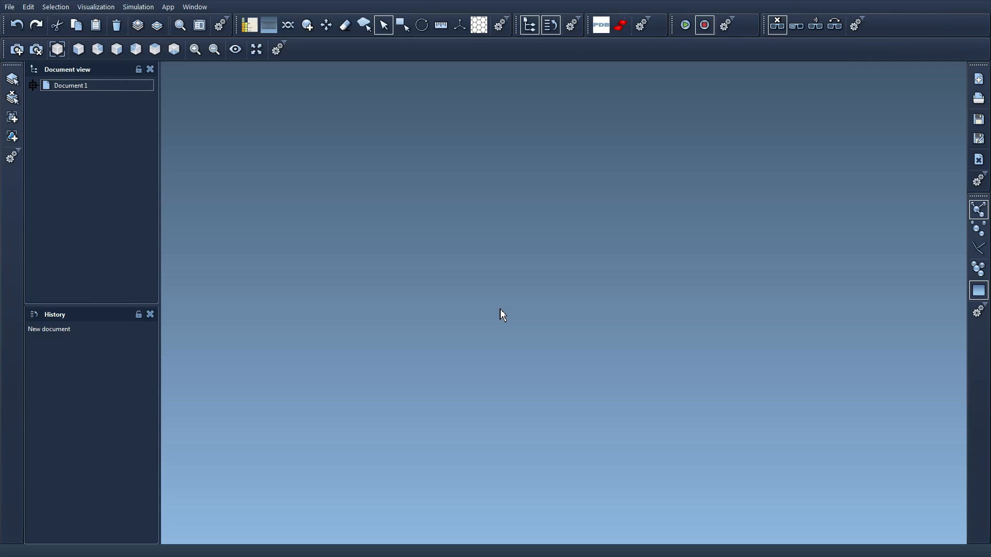